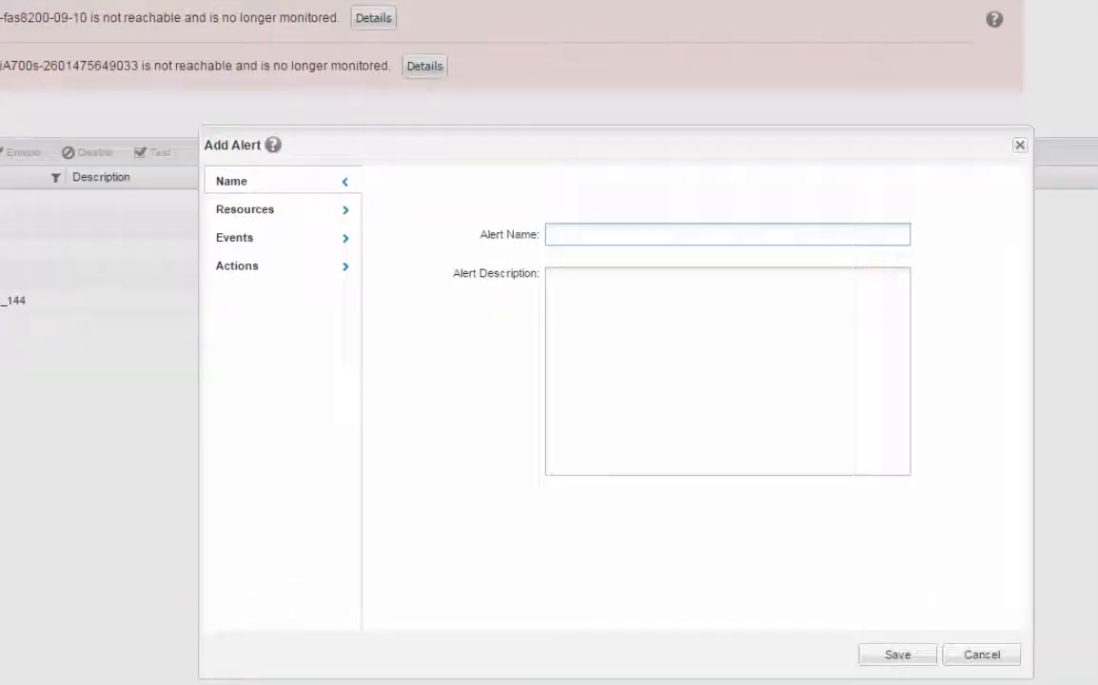
Draft a new alert with the chosen cluster added to its included resources.
{"action": "left_click", "coordinate": [243, 207]}
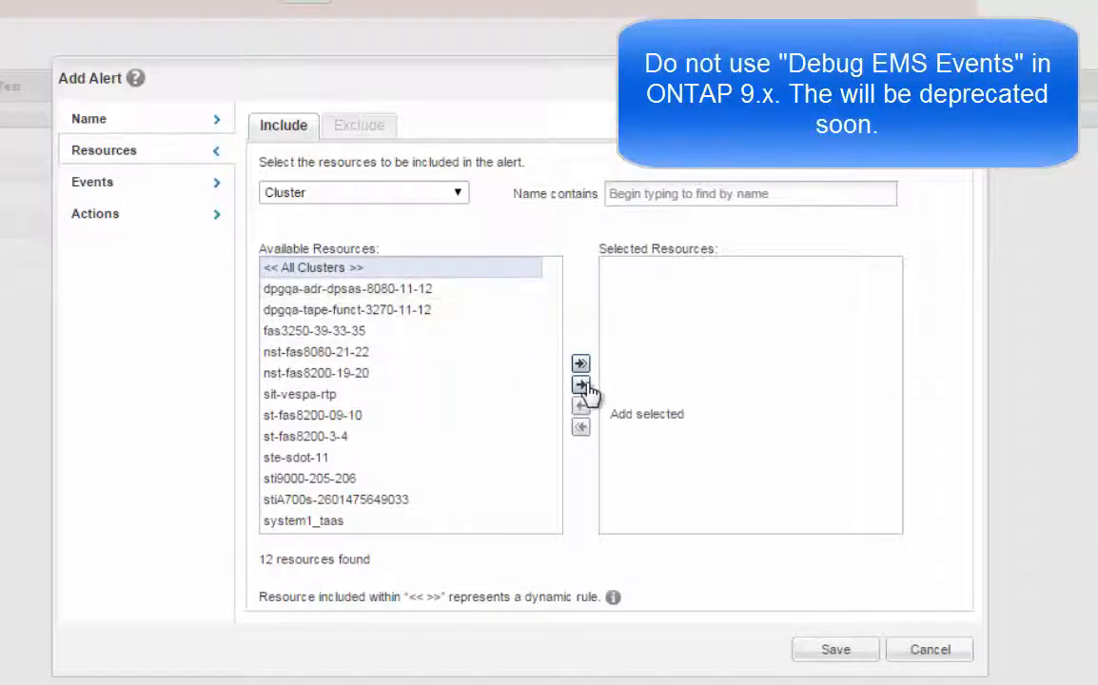
{"action": "left_click", "coordinate": [96, 214]}
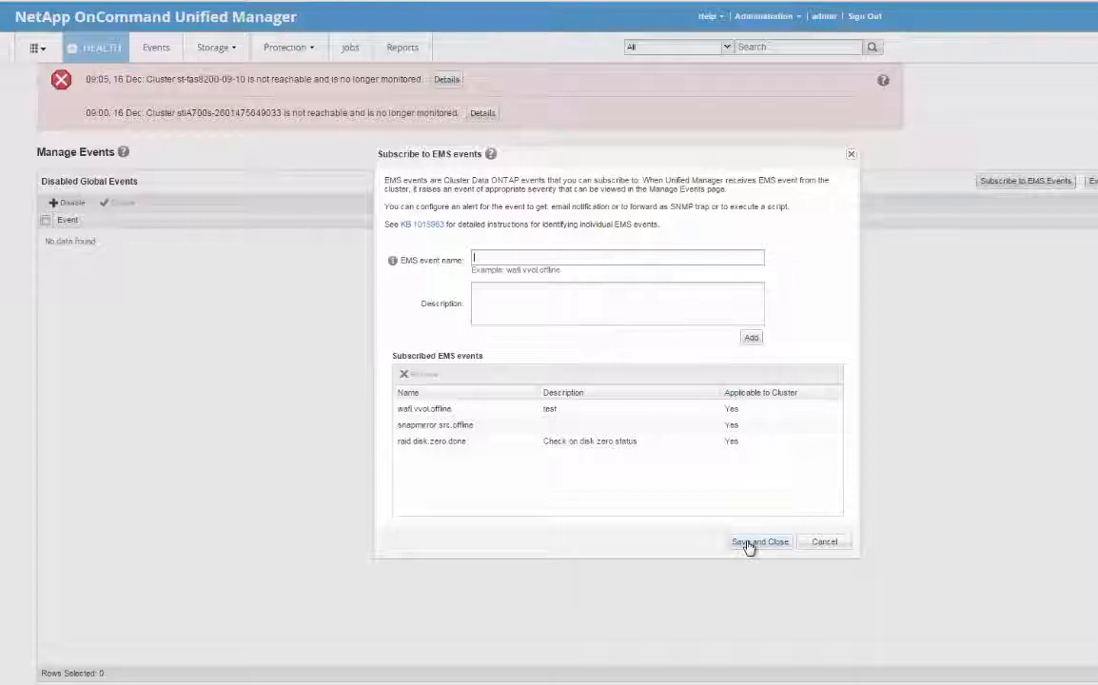
{"action": "left_click", "coordinate": [760, 541]}
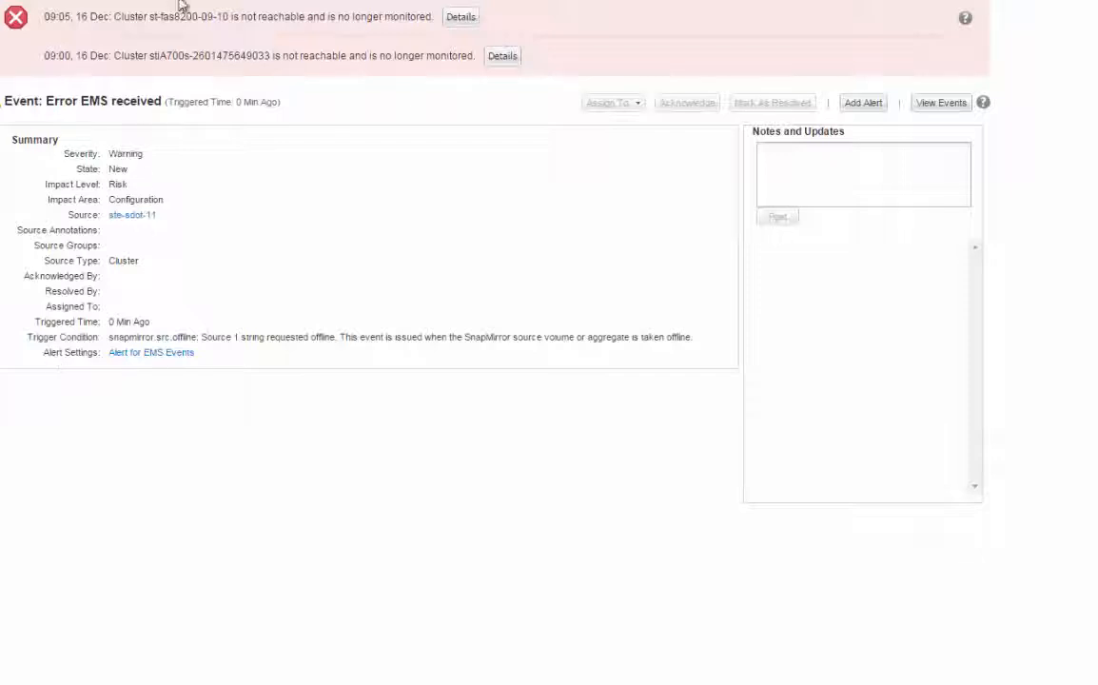
{"action": "mouse_move", "coordinate": [198, 259]}
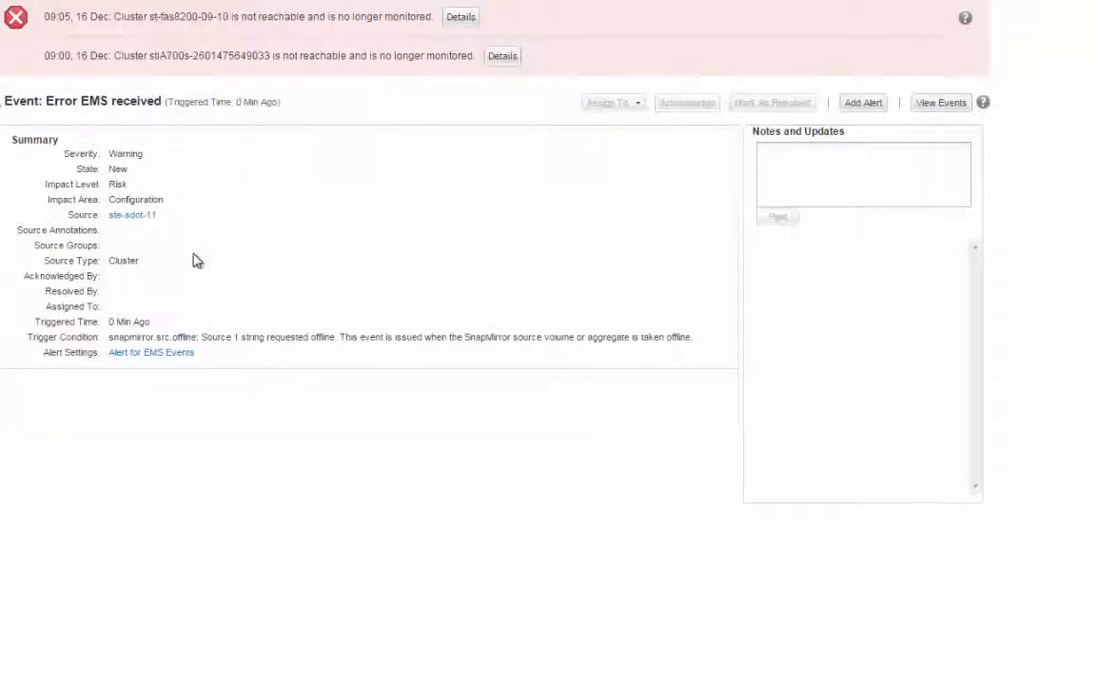